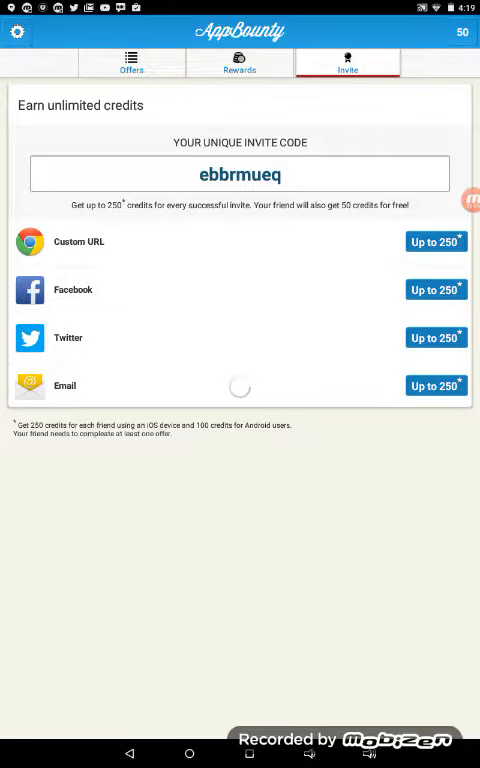
- Leave AppBounty for the home screen and relaunch it onto the invite page
{"action": "left_click", "coordinate": [188, 754]}
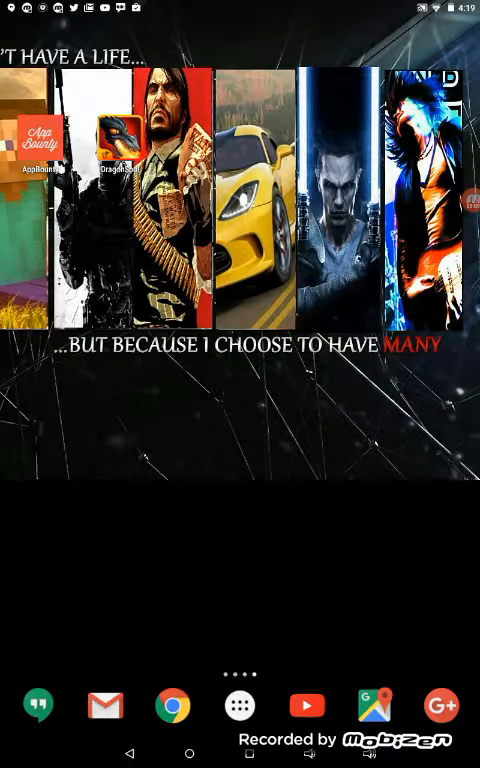
{"action": "left_click_drag", "start_coordinate": [42, 143], "coordinate": [97, 210]}
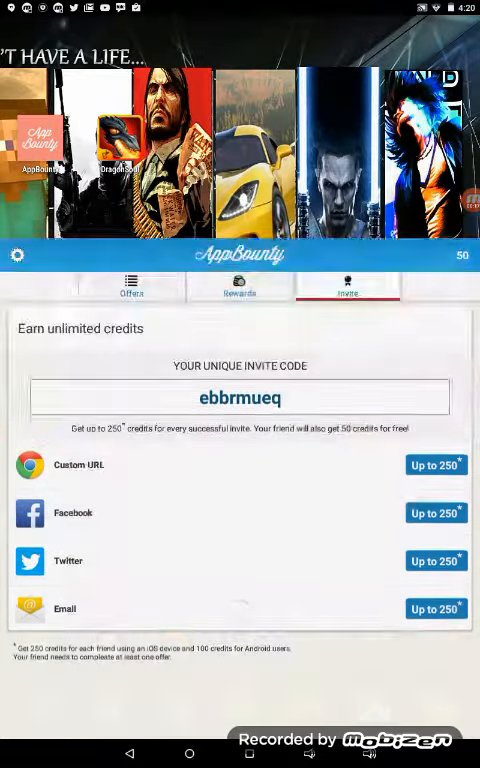
- Show the Rewards list and expand XBox US to its $15 and $25 cards
{"action": "scroll", "scroll_direction": "up", "scroll_amount": 3}
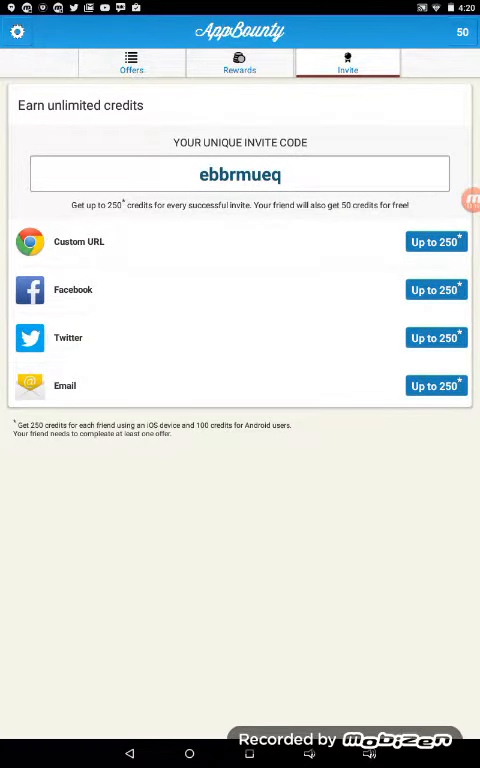
{"action": "left_click", "coordinate": [239, 63]}
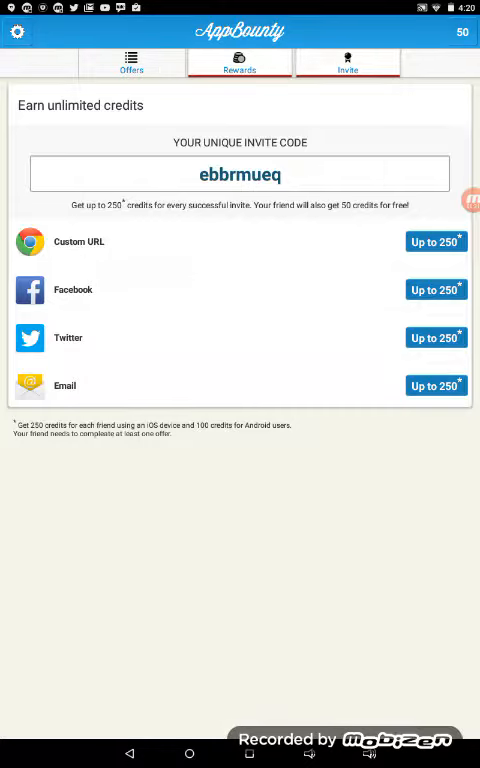
{"action": "left_click", "coordinate": [240, 65]}
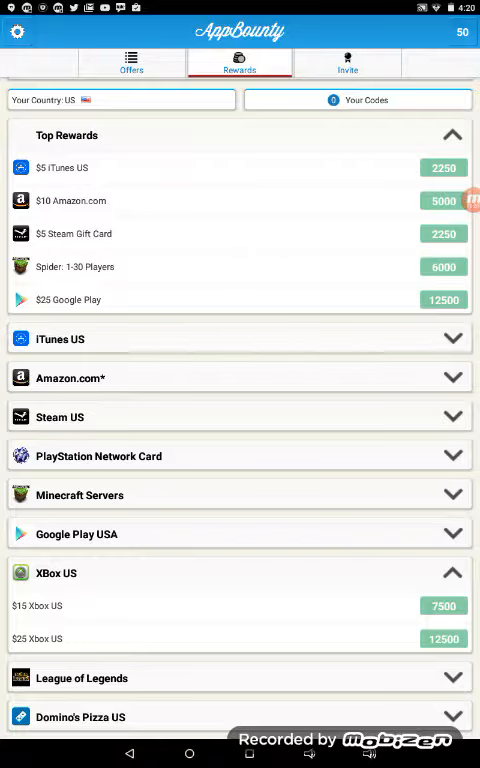
{"action": "left_click", "coordinate": [347, 64]}
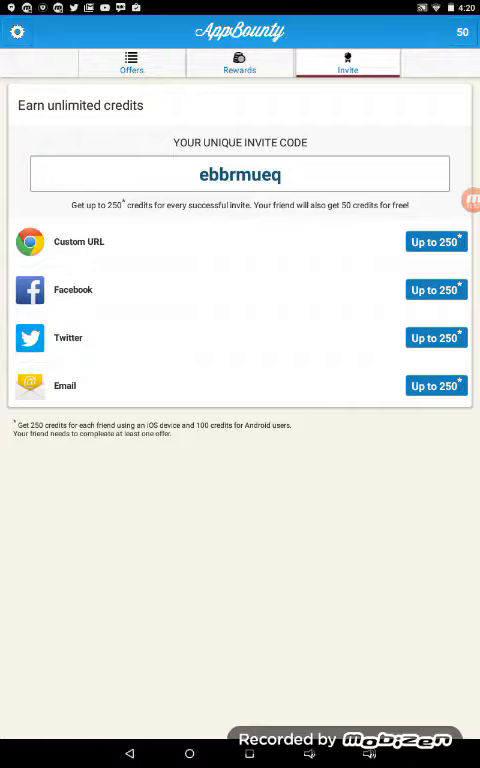
- Go via Rewards to the Offers list headed by DragonSoul for +497 credits
{"action": "left_click", "coordinate": [239, 63]}
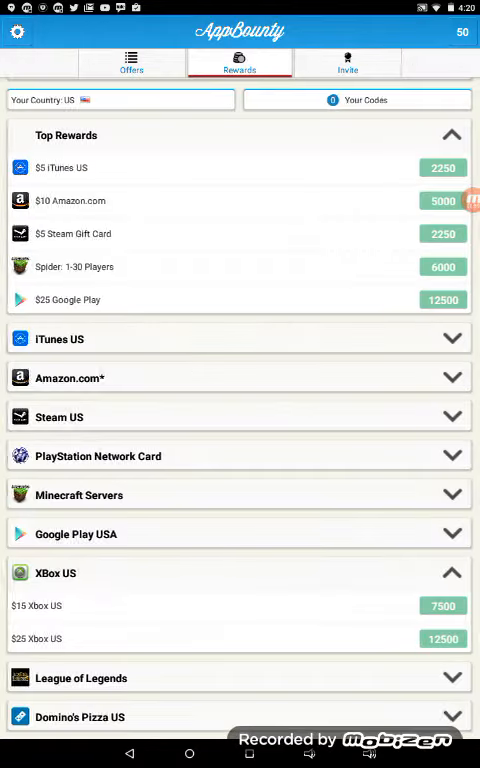
{"action": "left_click", "coordinate": [131, 62]}
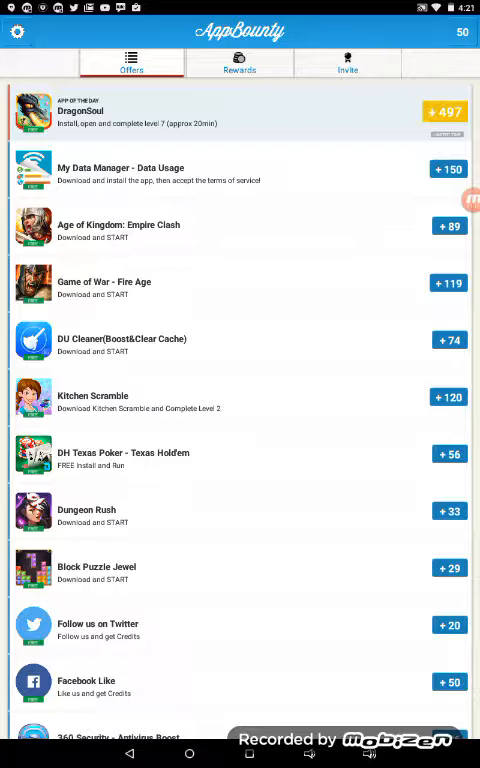
{"action": "left_click", "coordinate": [240, 63]}
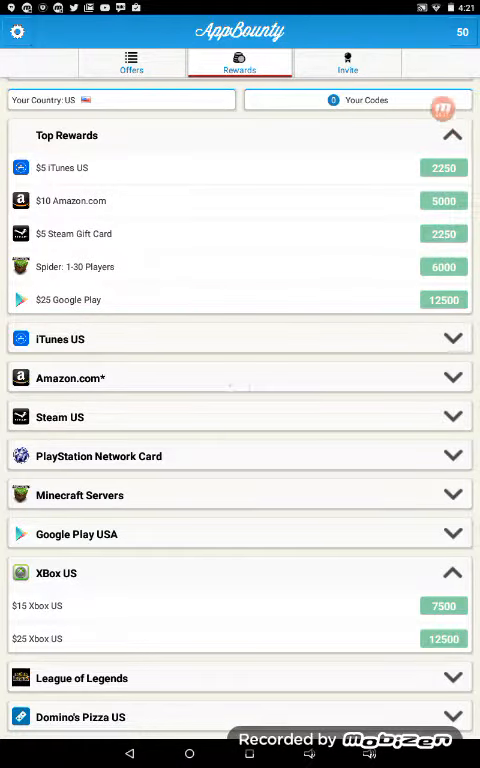
{"action": "left_click", "coordinate": [347, 64]}
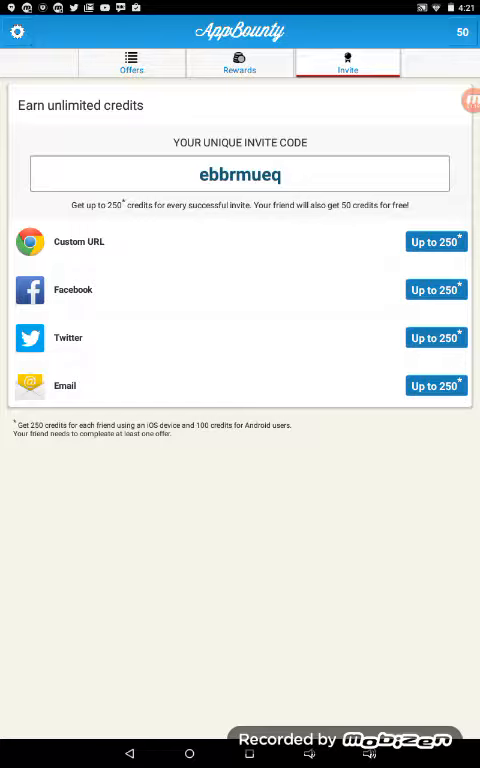